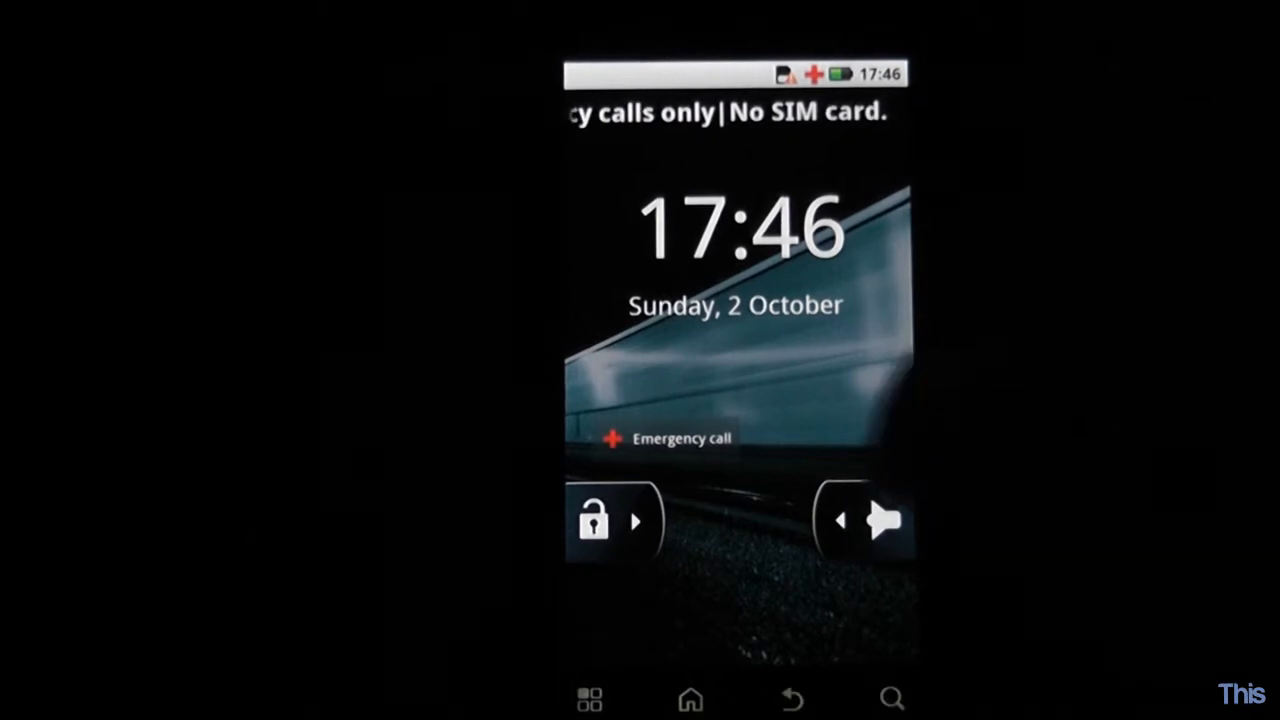
Step: Unlock the phone to reach the home screen panel with the music player widget
left_click(664, 438)
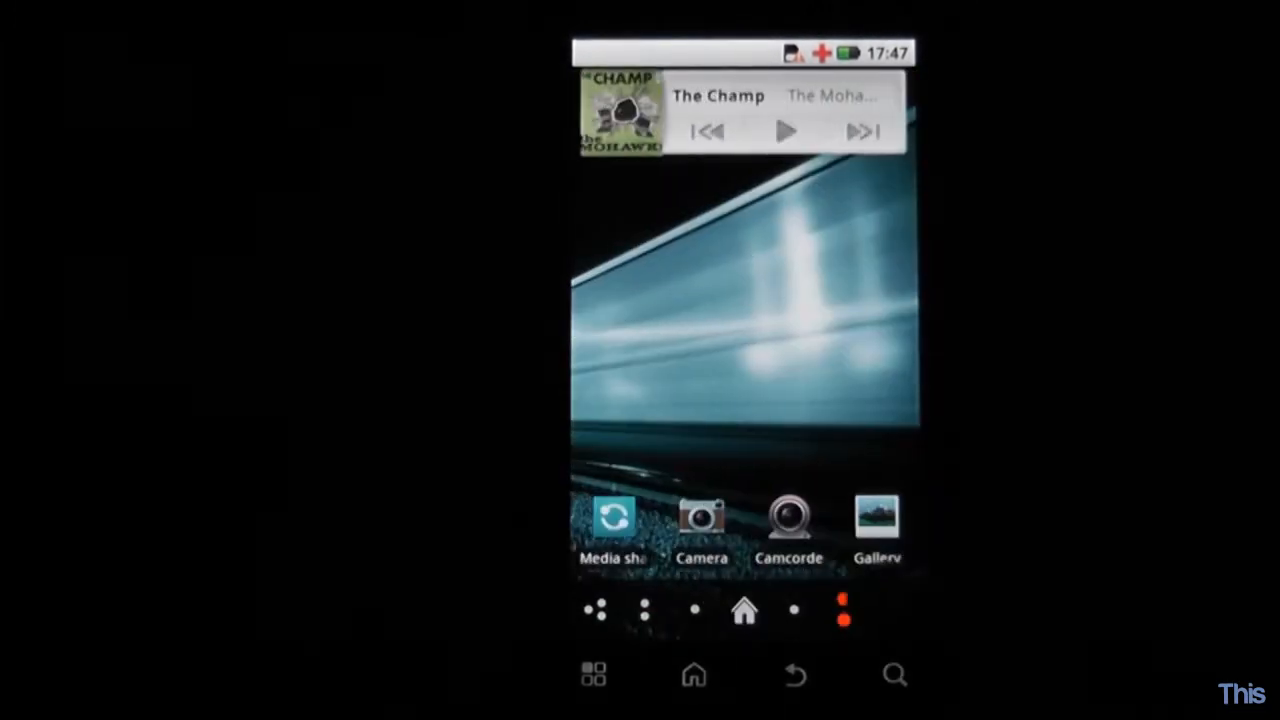
Step: Swipe across home panels to the Messages widget panel, then bring up the app drawer
scroll("left", 3)
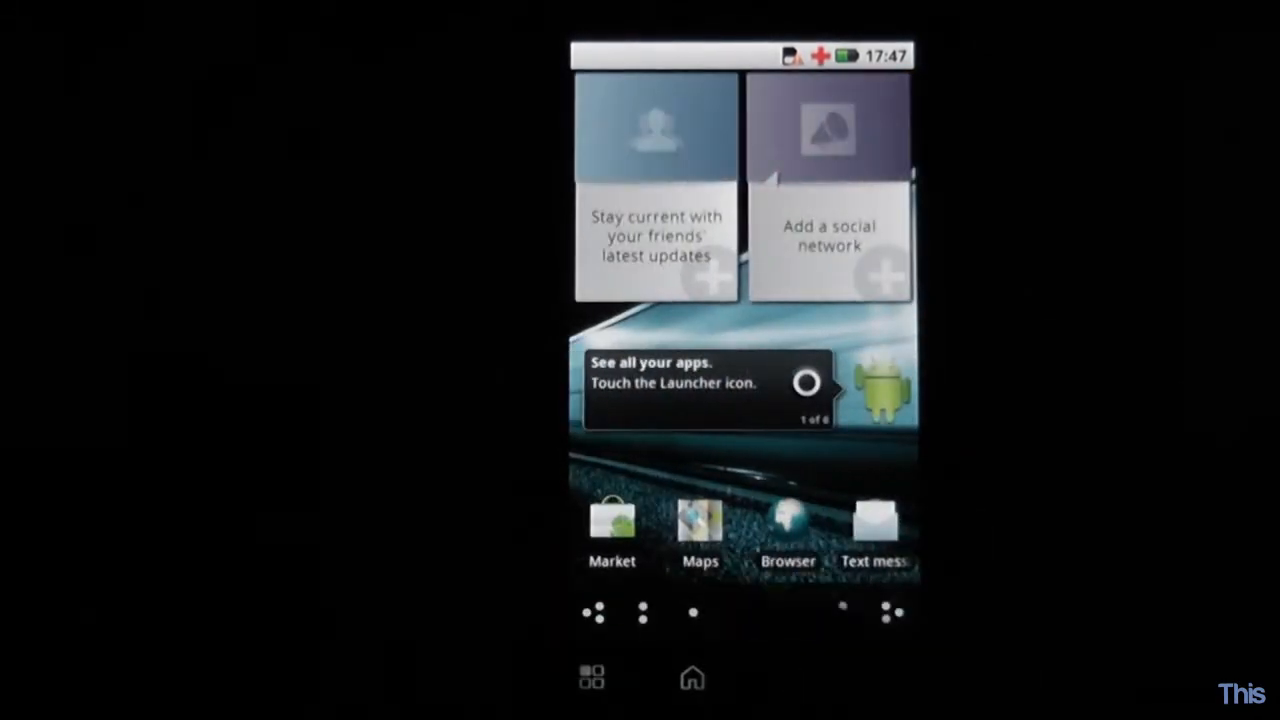
scroll("left", 3)
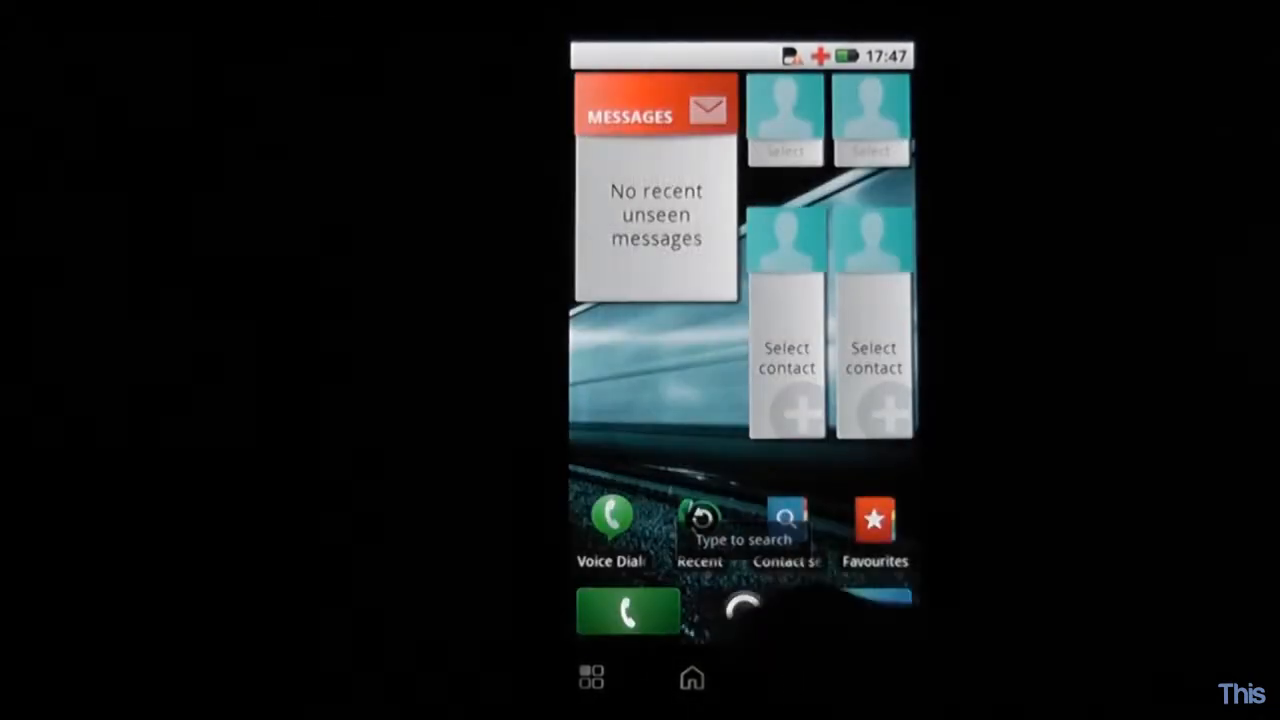
left_click(588, 680)
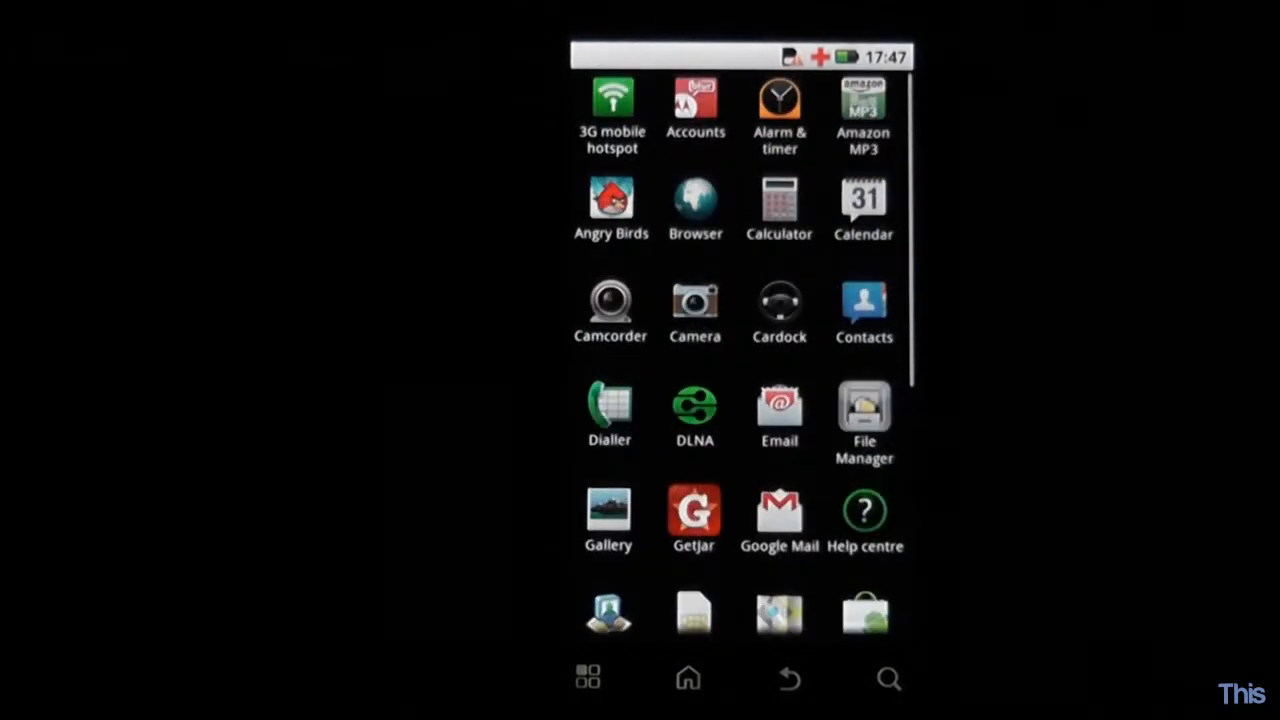
Step: Scroll the app drawer down past Maps, Music and Navigation, then back to the top
scroll("down", 3)
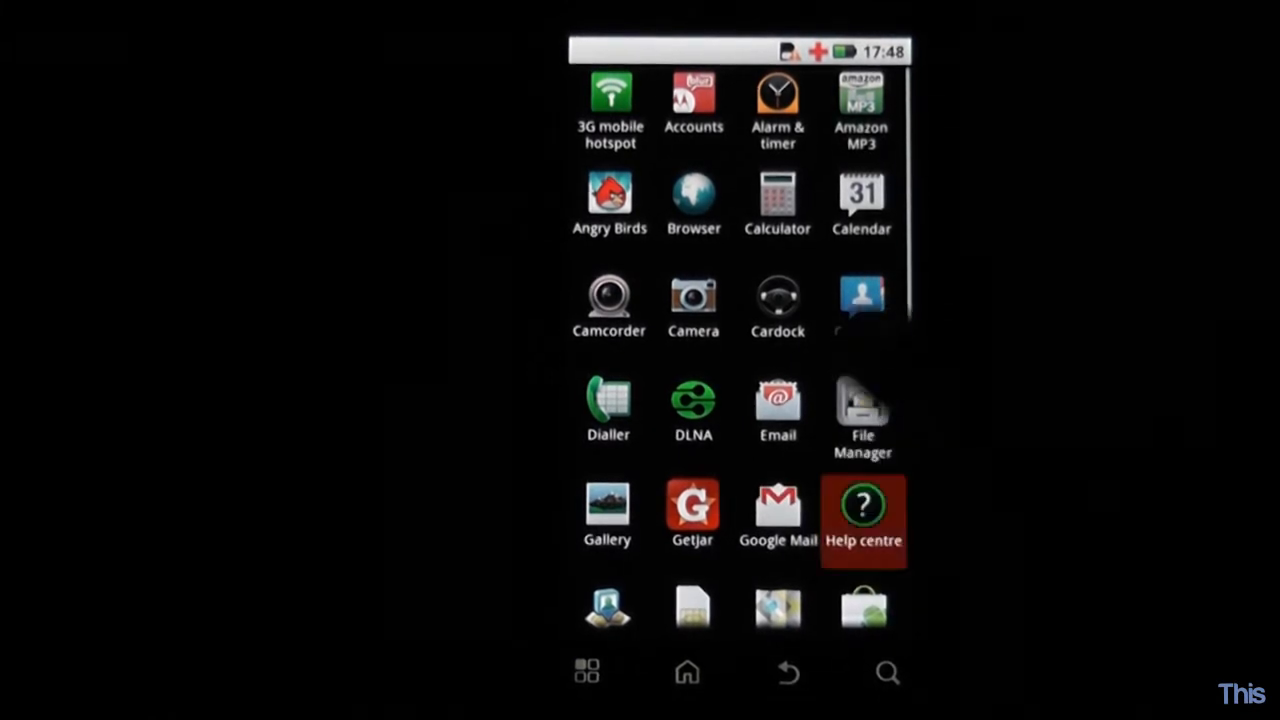
scroll("down", 3)
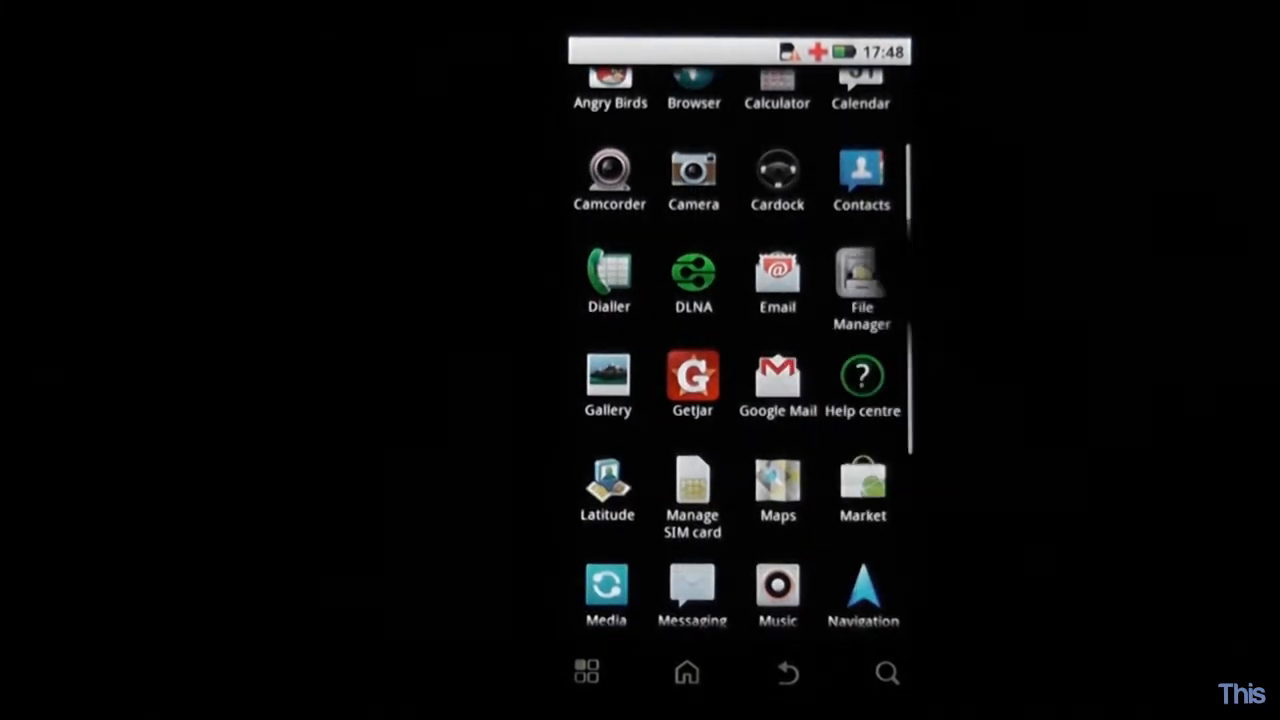
scroll("down", 3)
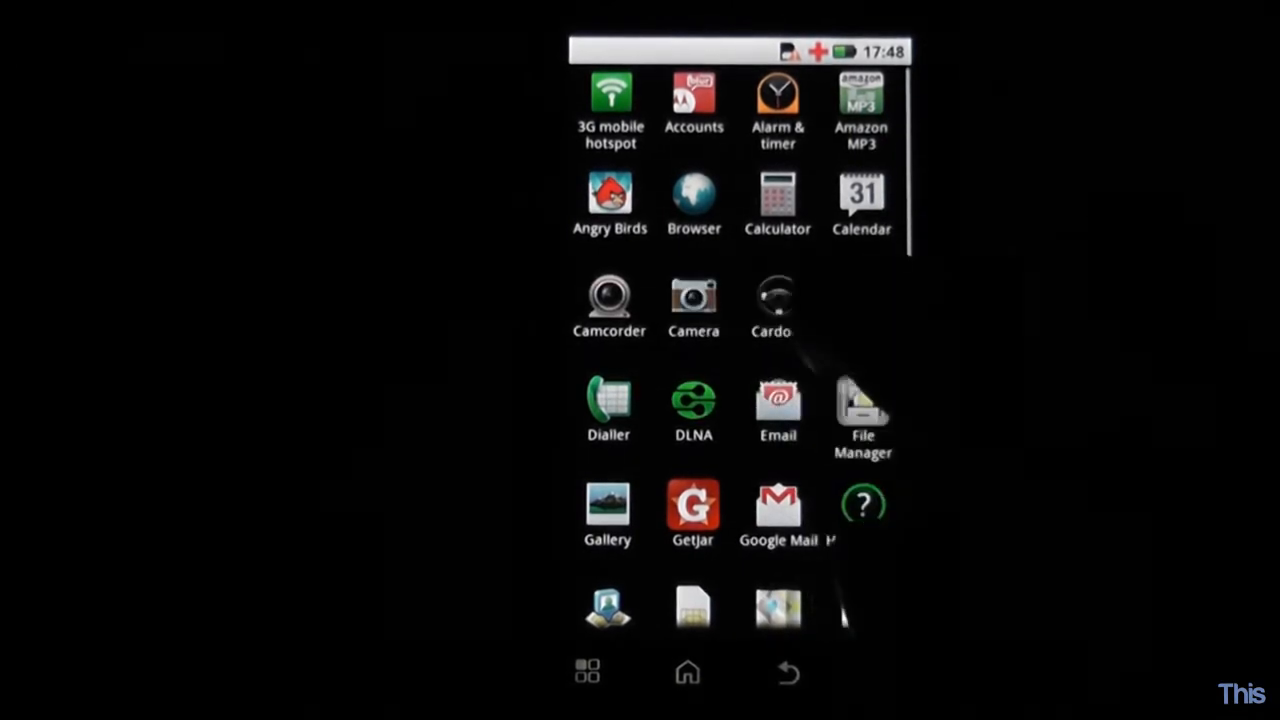
Step: Start the Camera app and reveal its scenes, effects, flash and video-switch options
left_click(692, 296)
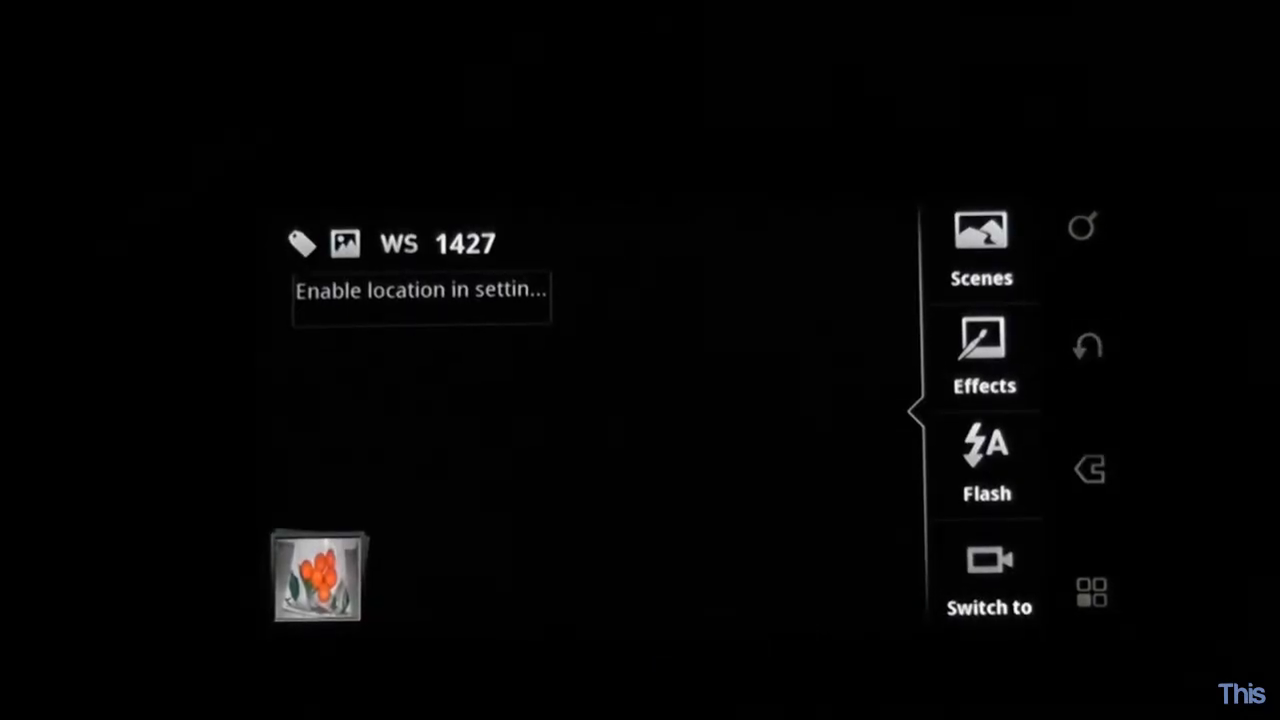
left_click(988, 576)
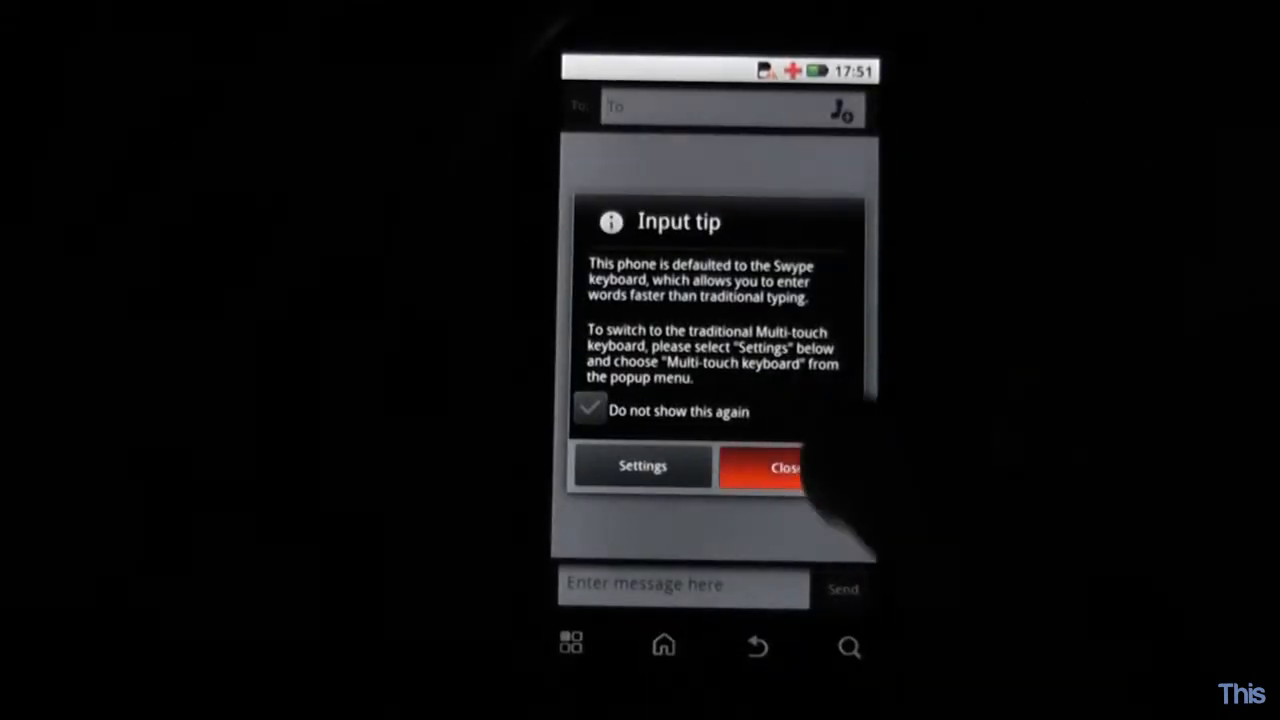
Step: Dismiss the Swype keyboard tip and send the 'Hello world' text message
left_click(784, 468)
type("Hello world")
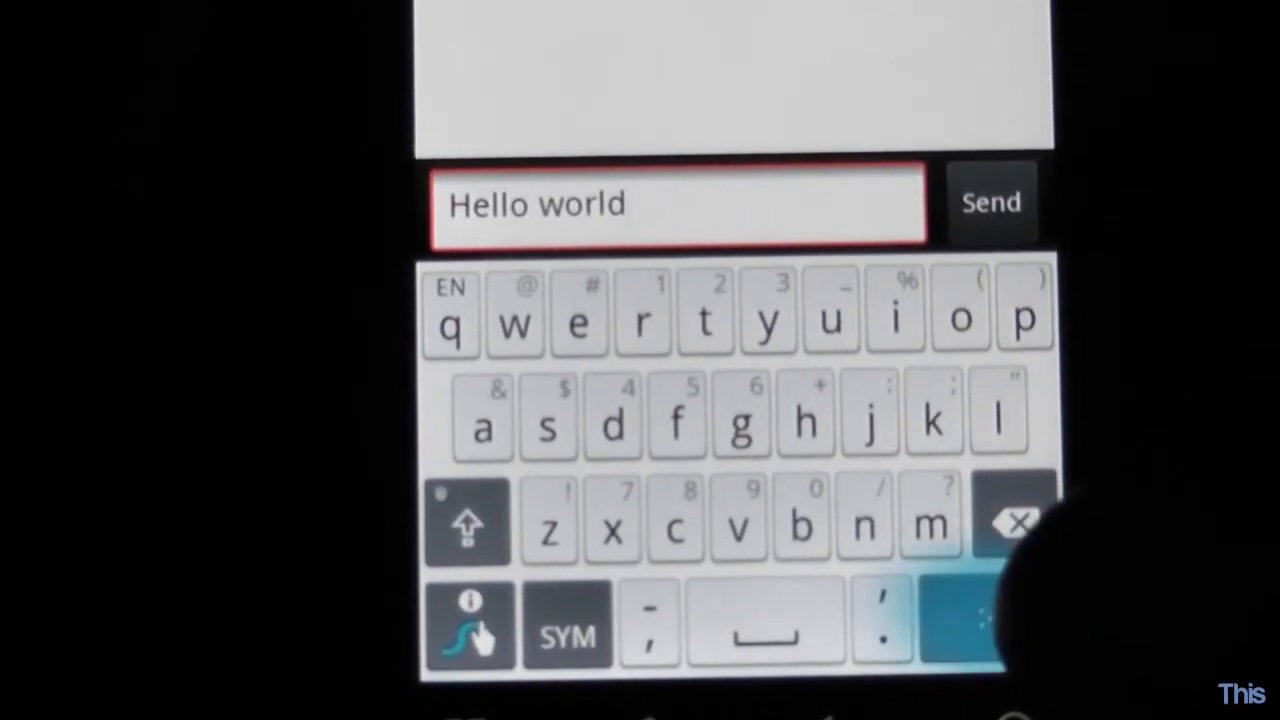
left_click(986, 626)
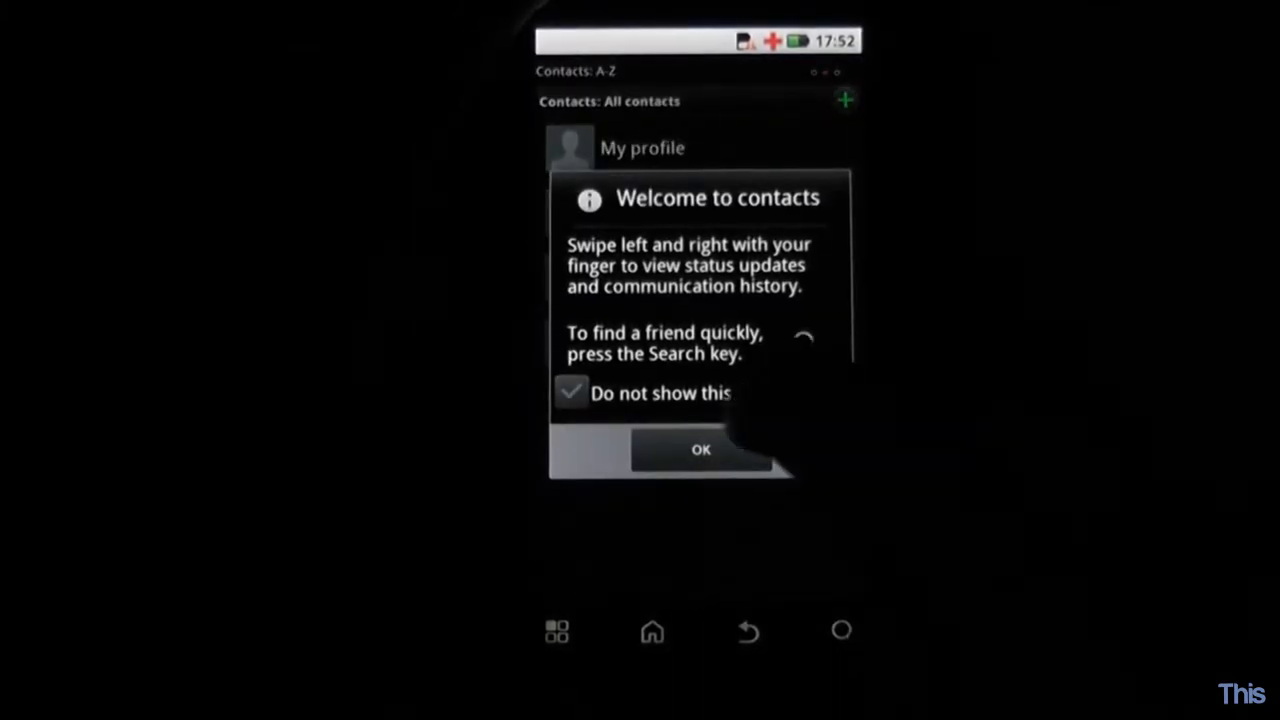
Step: Dismiss the Welcome to contacts notice and the home screen's all-apps launcher tip
left_click(700, 448)
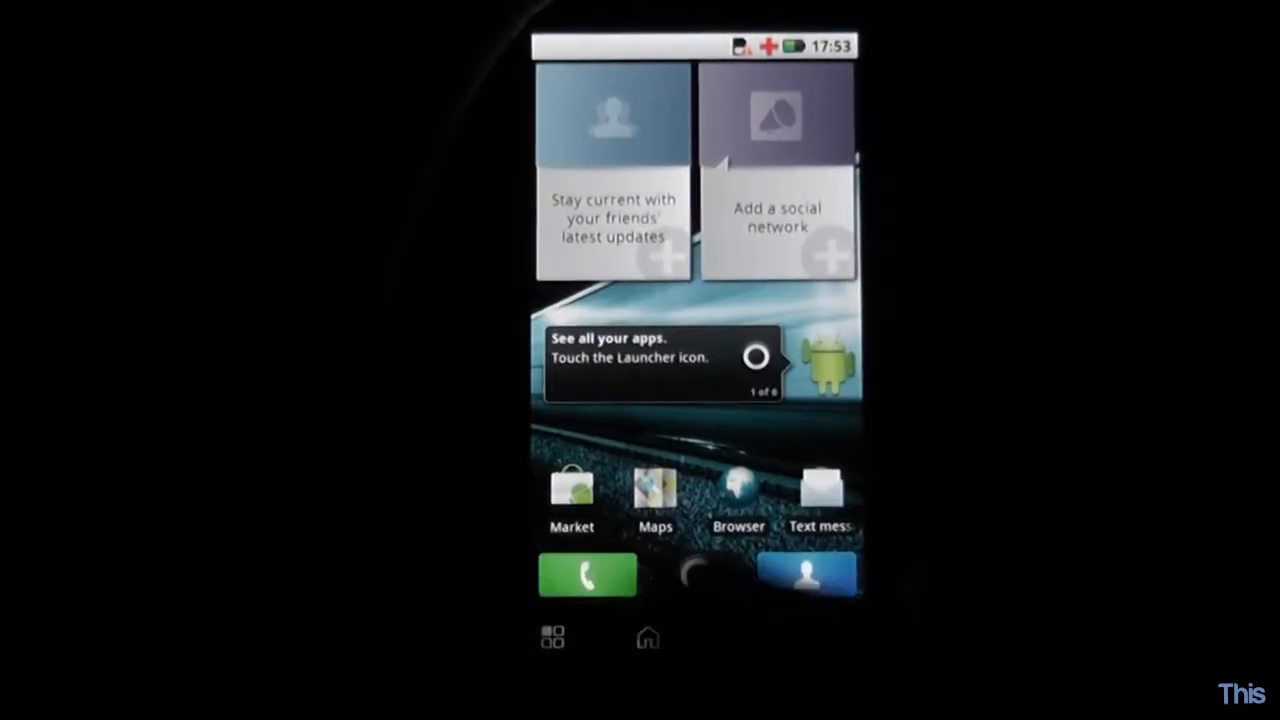
left_click(586, 576)
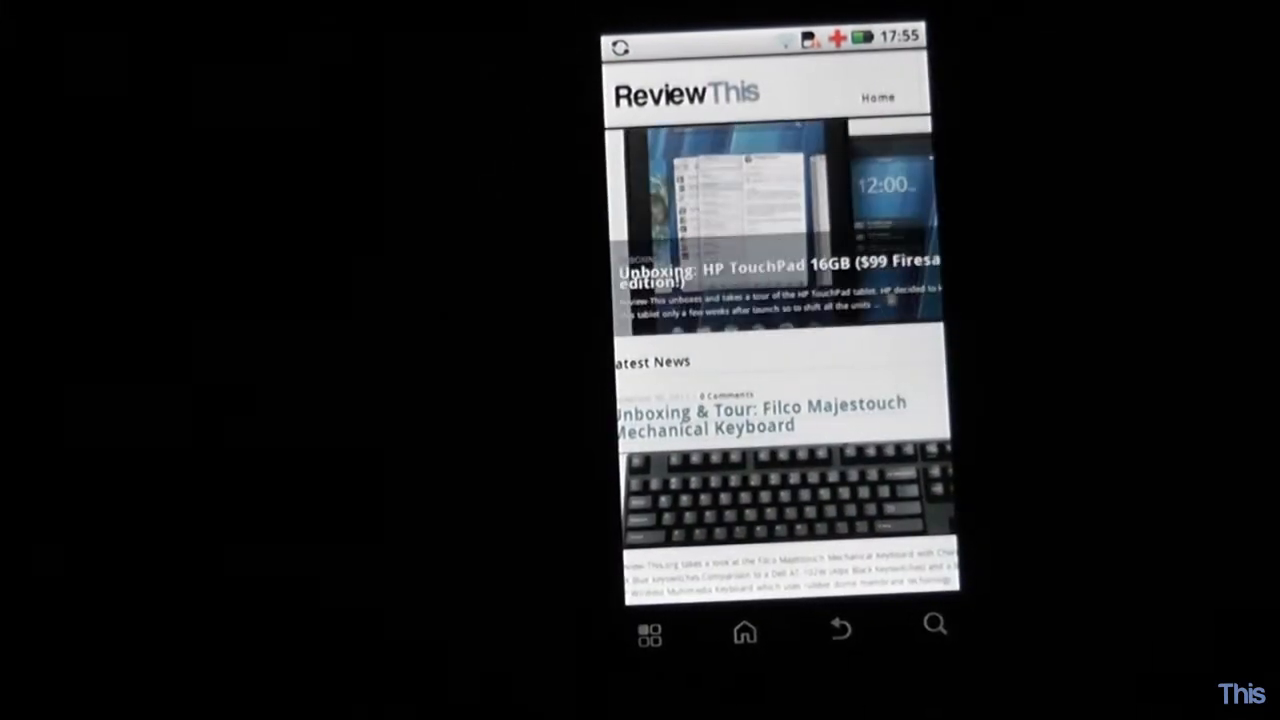
Step: Scroll down the ReviewThis homepage past the featured article to Latest News
scroll("down", 3)
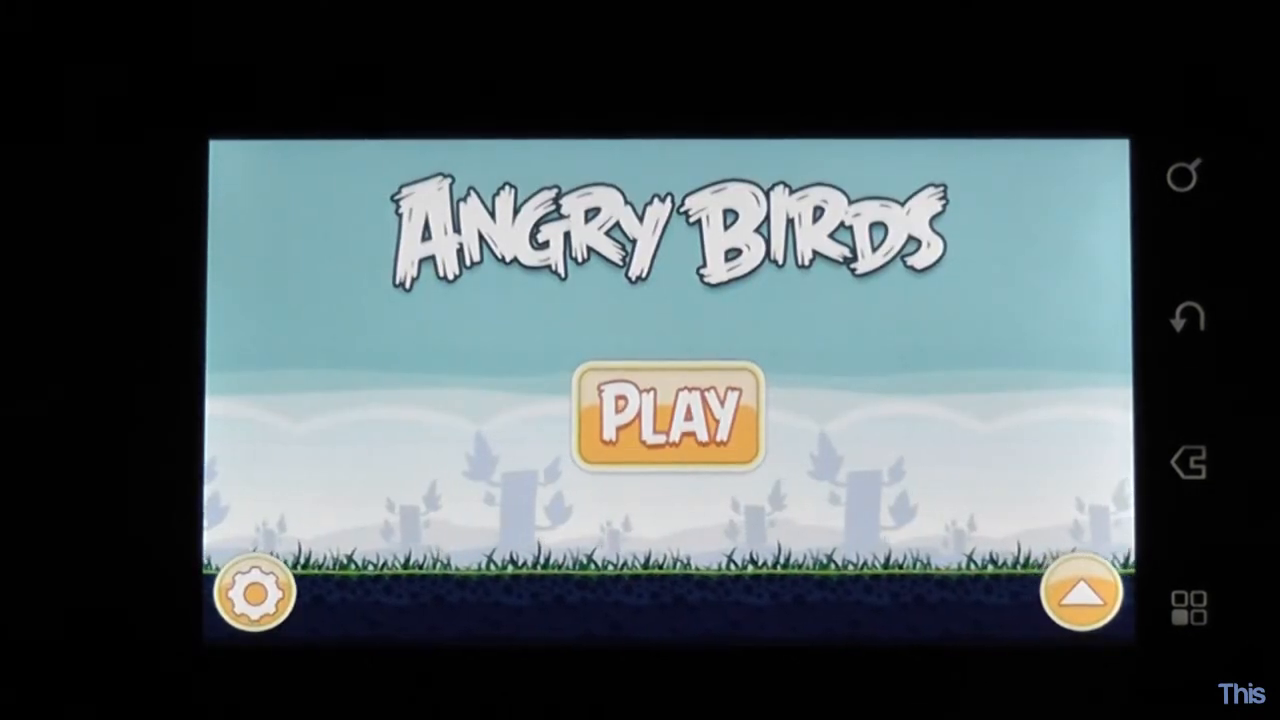
Step: Start Angry Birds and choose the Poached Eggs episode, scored 121960 with 6/189 stars
left_click(664, 416)
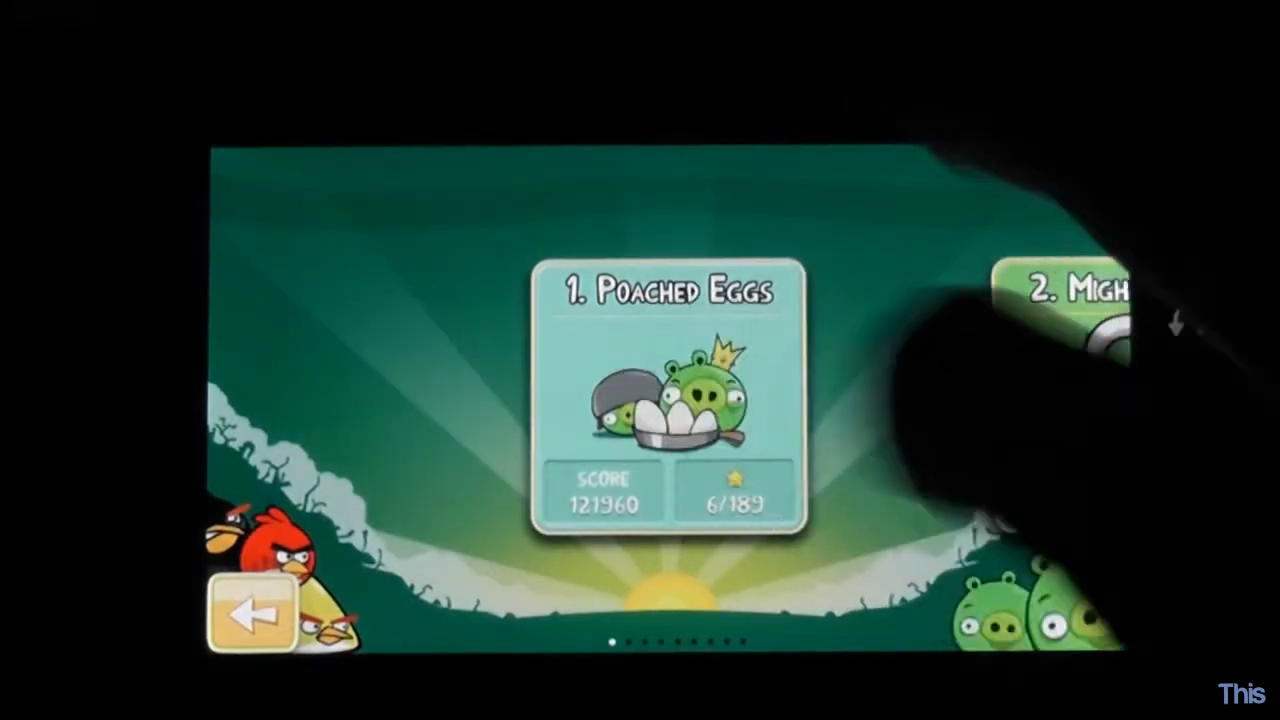
left_click(664, 400)
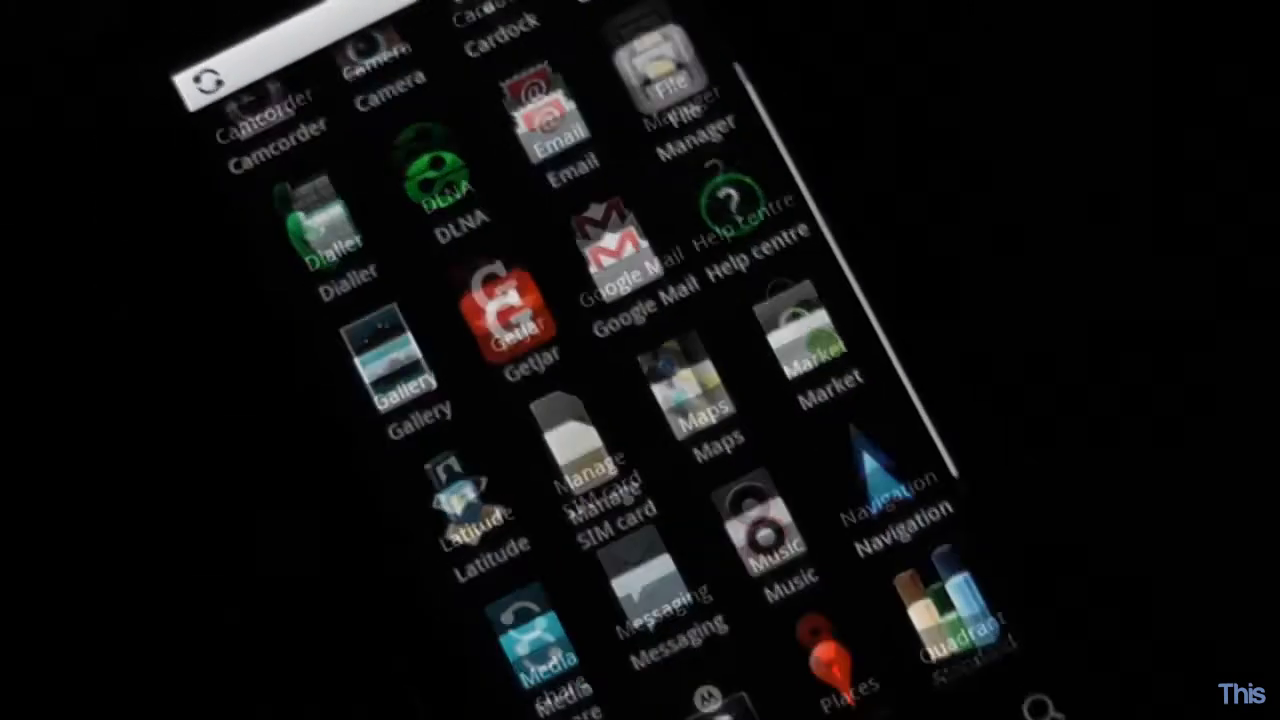
Step: Launch Quadrant Standard and run its full benchmark
left_click(956, 610)
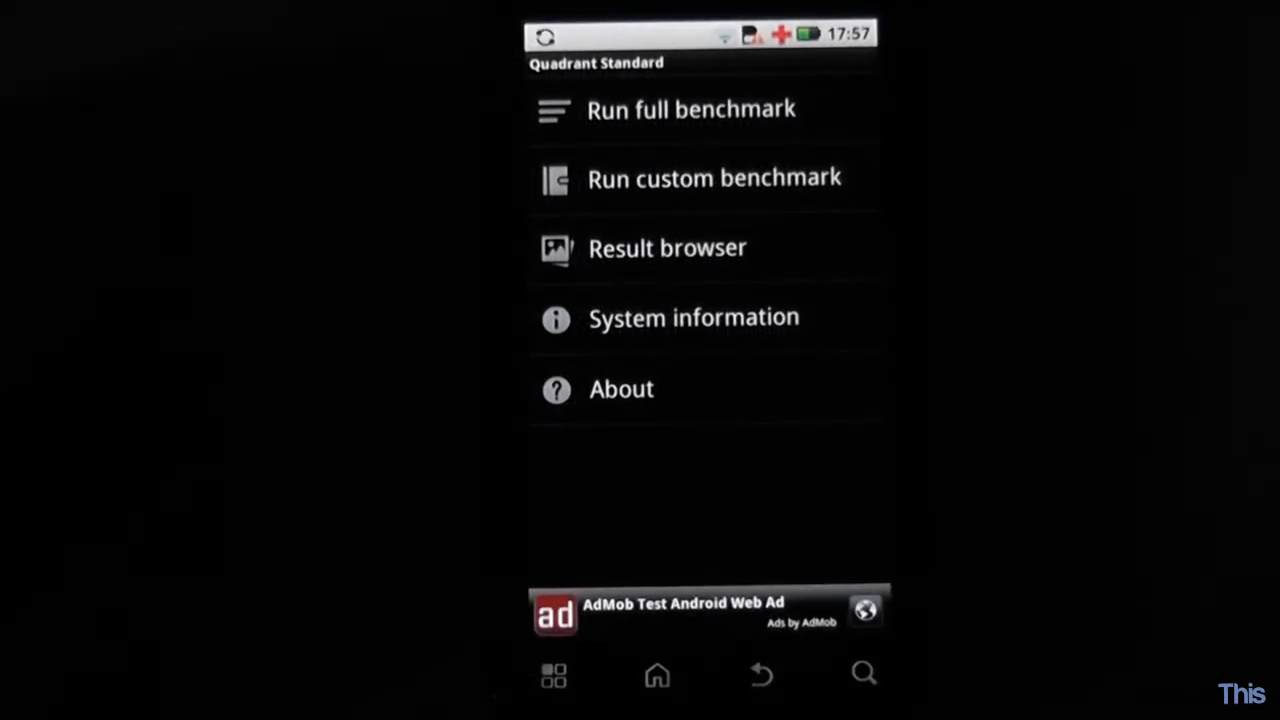
left_click(692, 110)
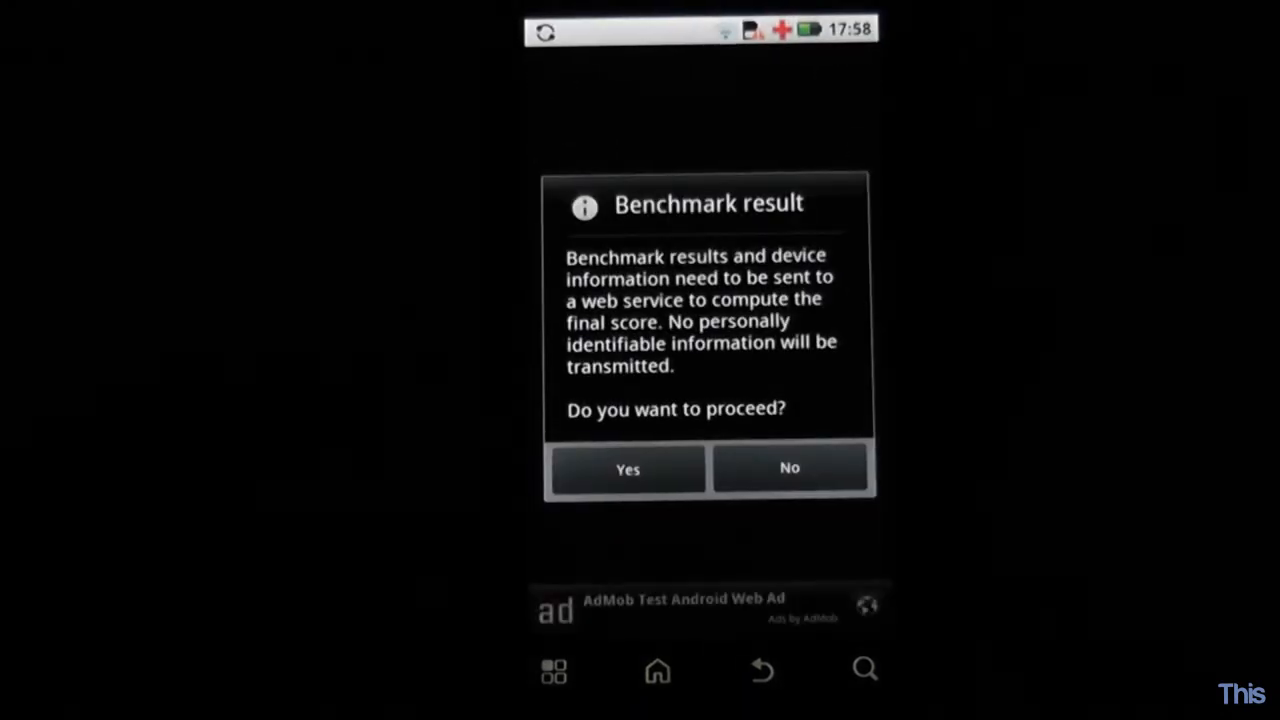
Step: Send the benchmark results for scoring to view the device comparison chart
left_click(628, 468)
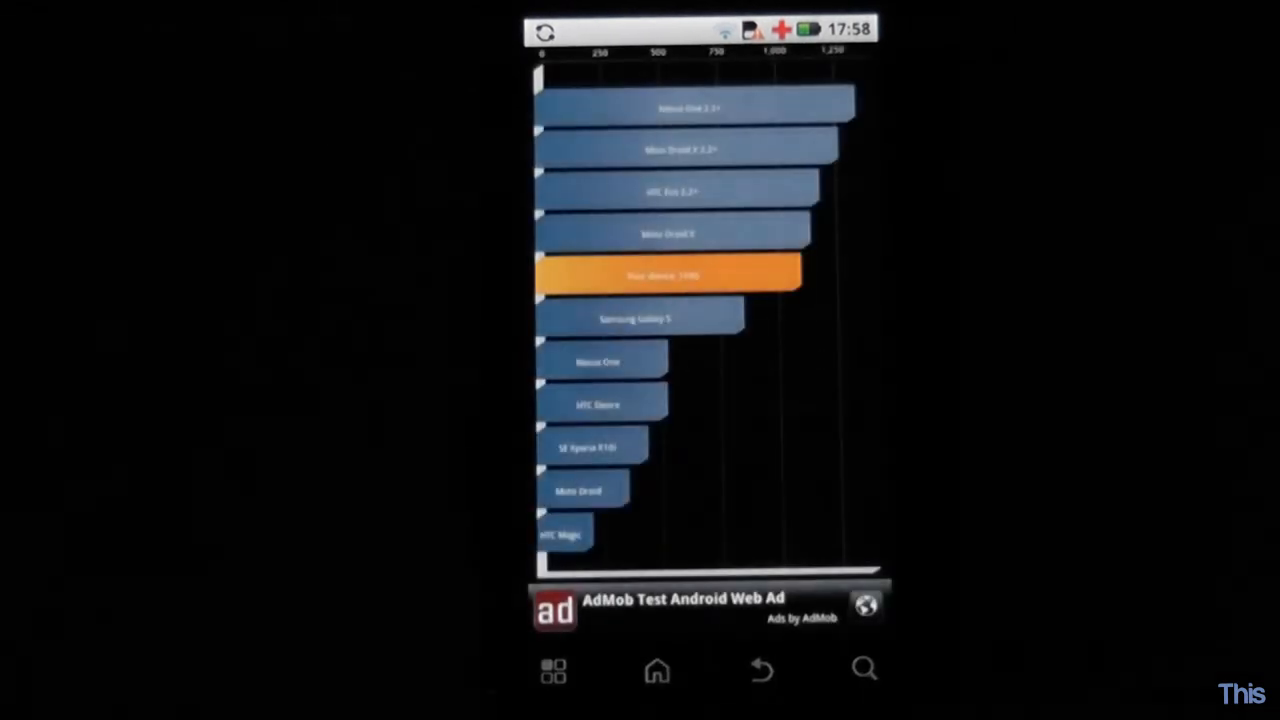